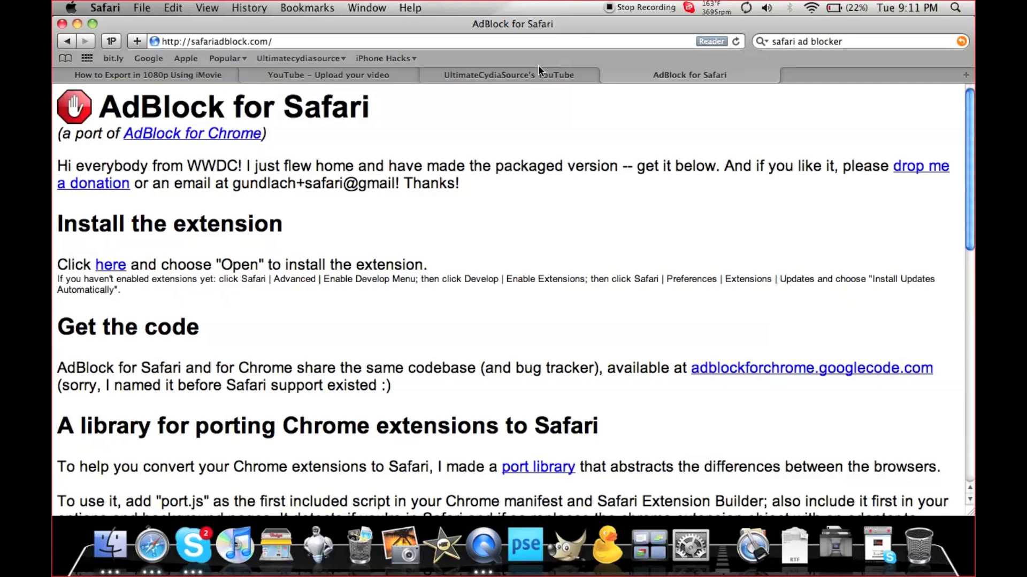
View the YouTube ad, return to the AdBlock page, and show About Safari reporting version 5.0
left_click(508, 75)
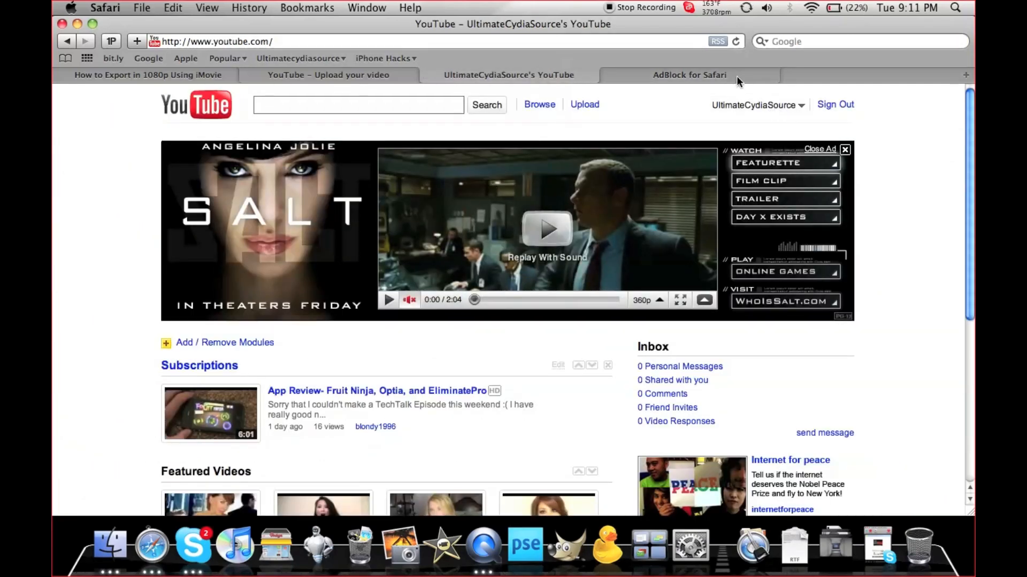
left_click(690, 75)
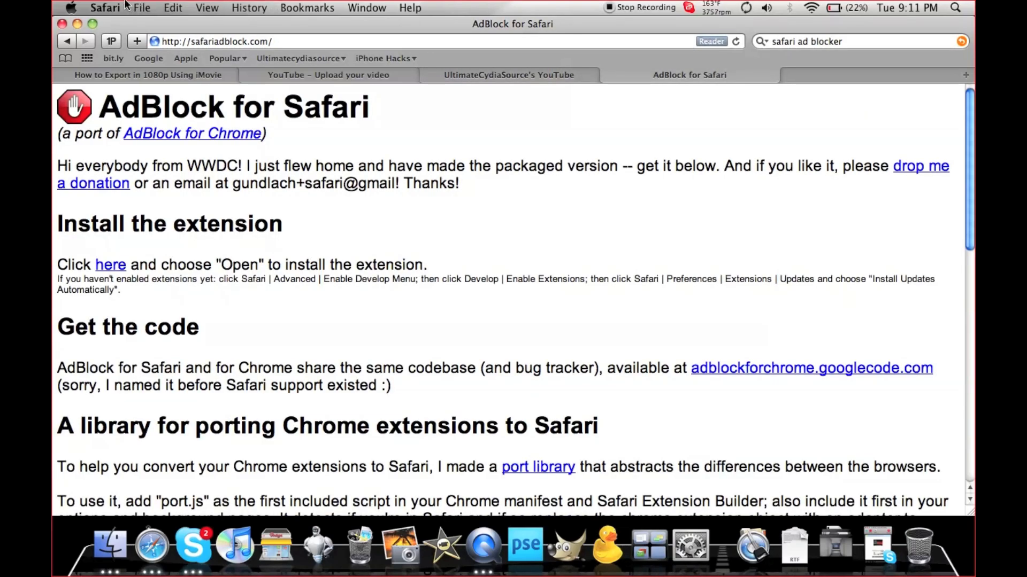
left_click(104, 7)
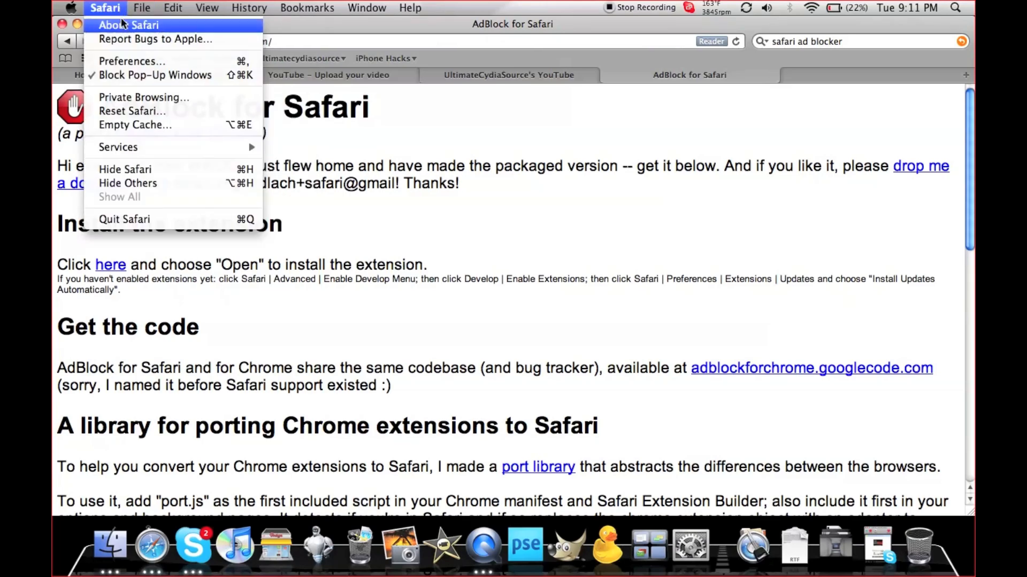
left_click(127, 25)
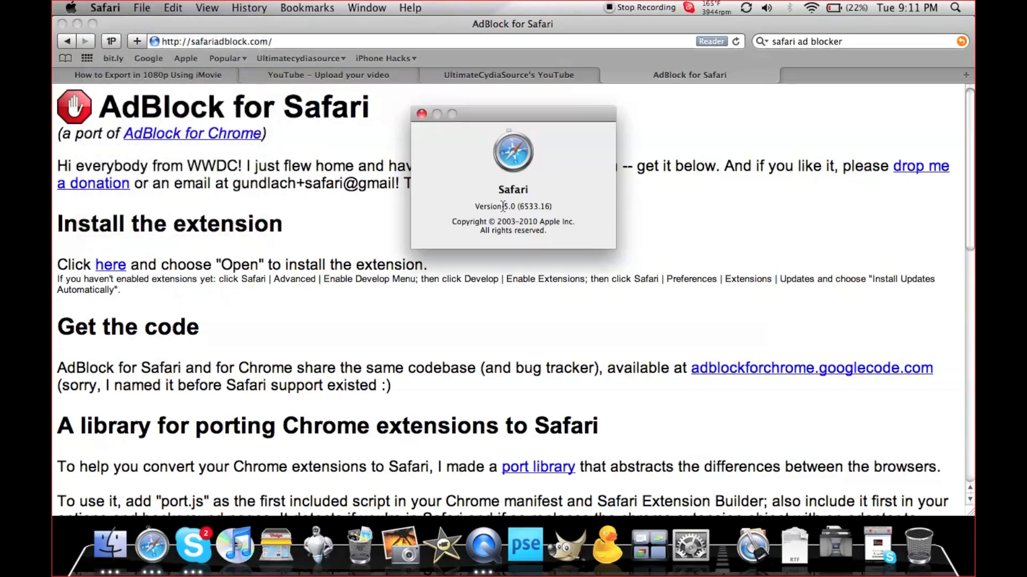
mouse_move(420, 114)
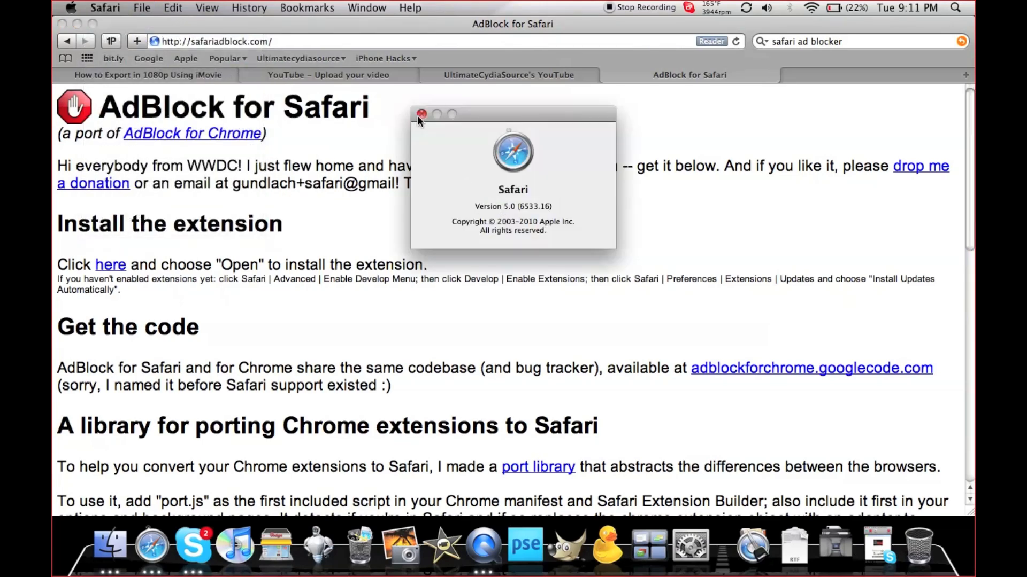
In Safari's Advanced preferences, show the Develop menu in the menu bar
left_click(104, 7)
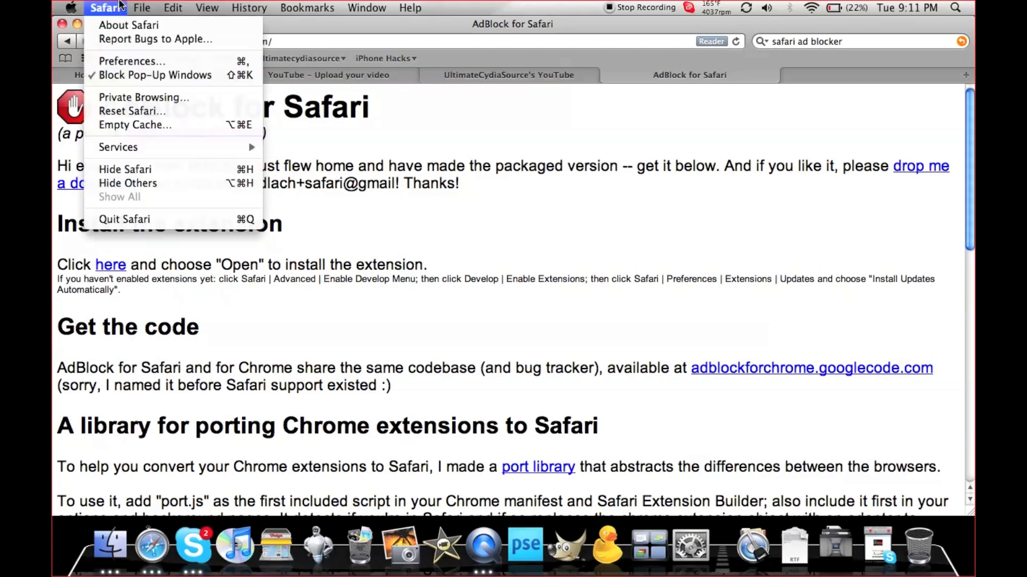
mouse_move(130, 61)
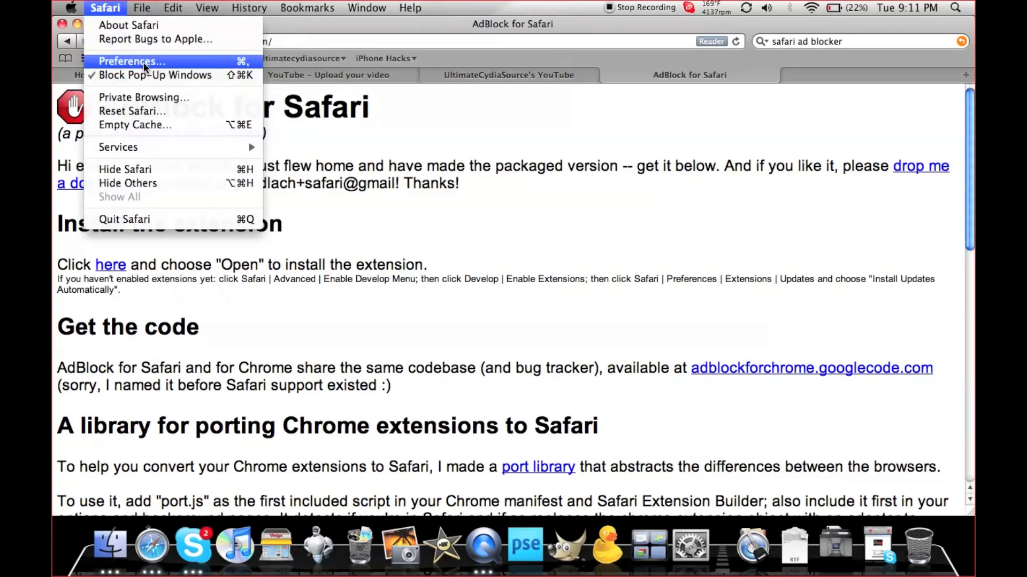
left_click(129, 61)
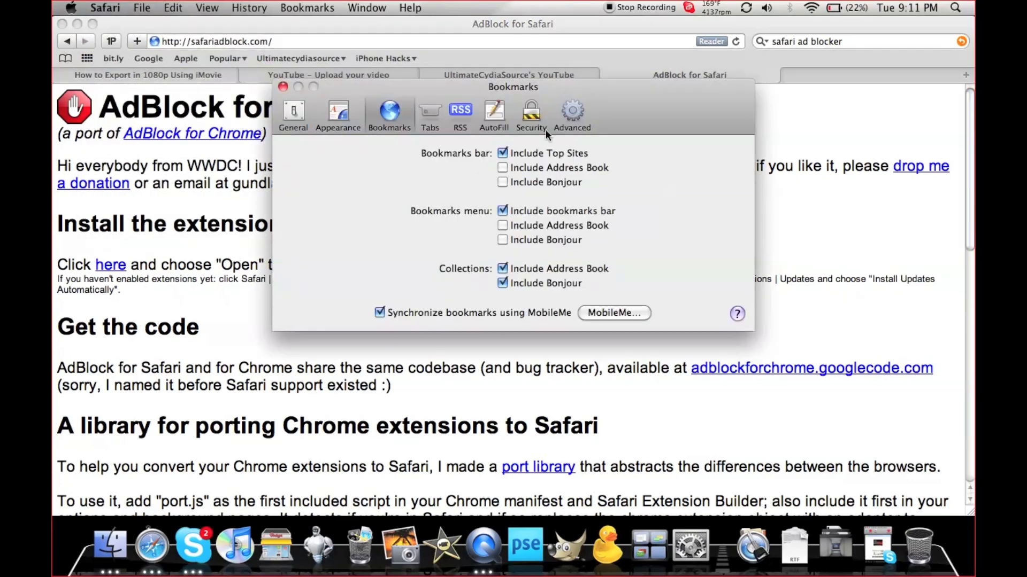
left_click(571, 114)
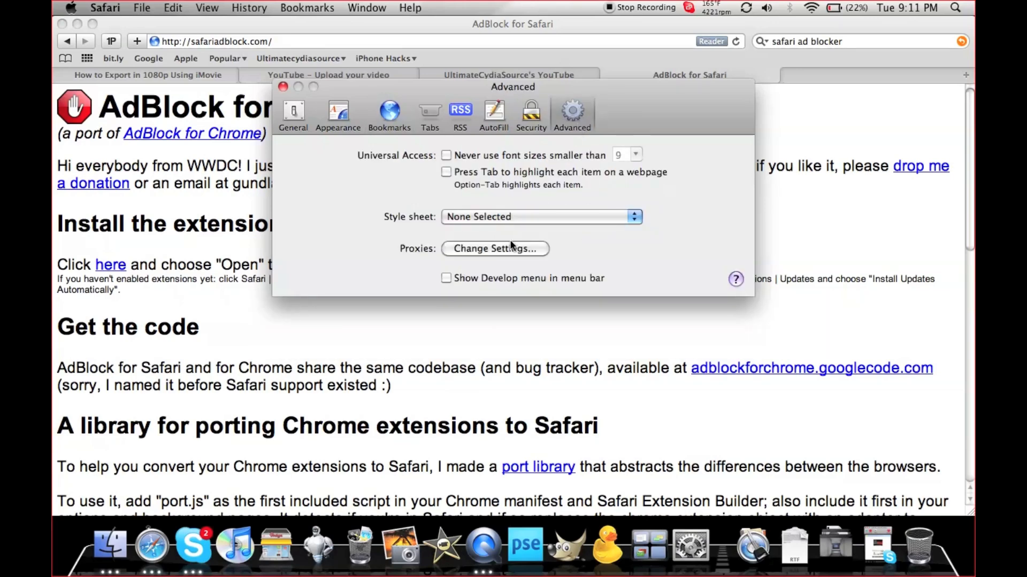
left_click(446, 278)
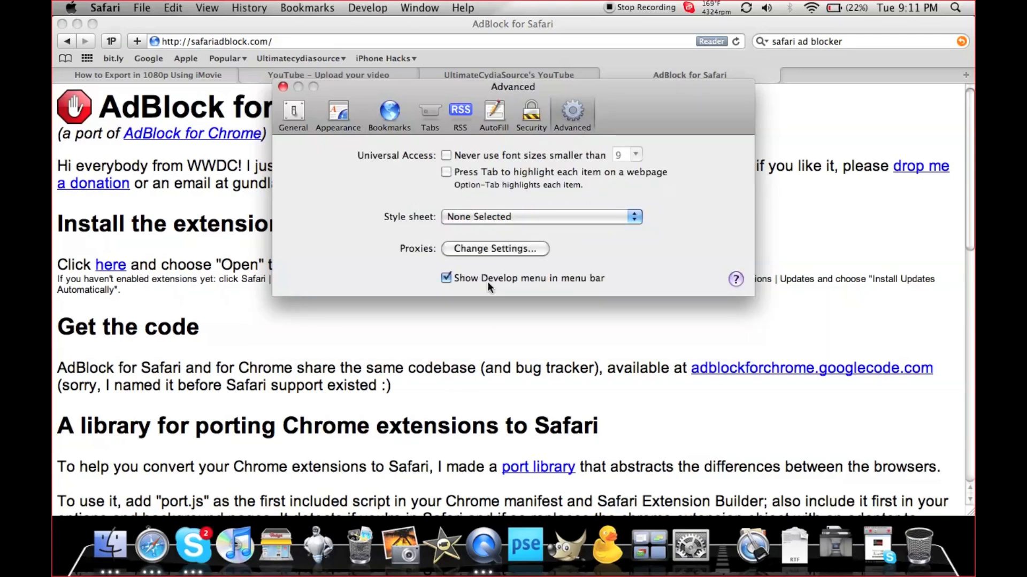
Enable extensions from the new Develop menu
left_click(367, 7)
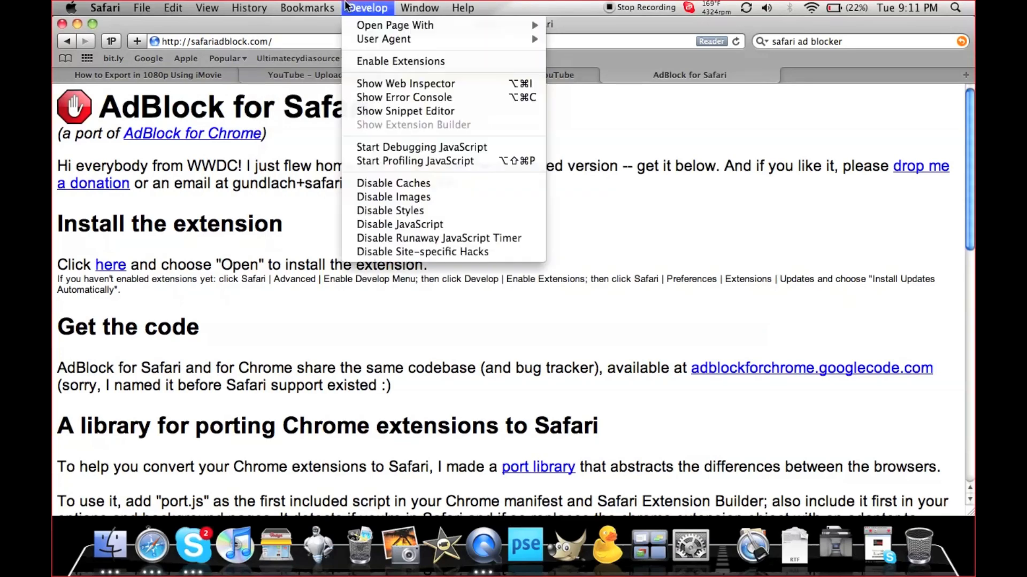
mouse_move(400, 61)
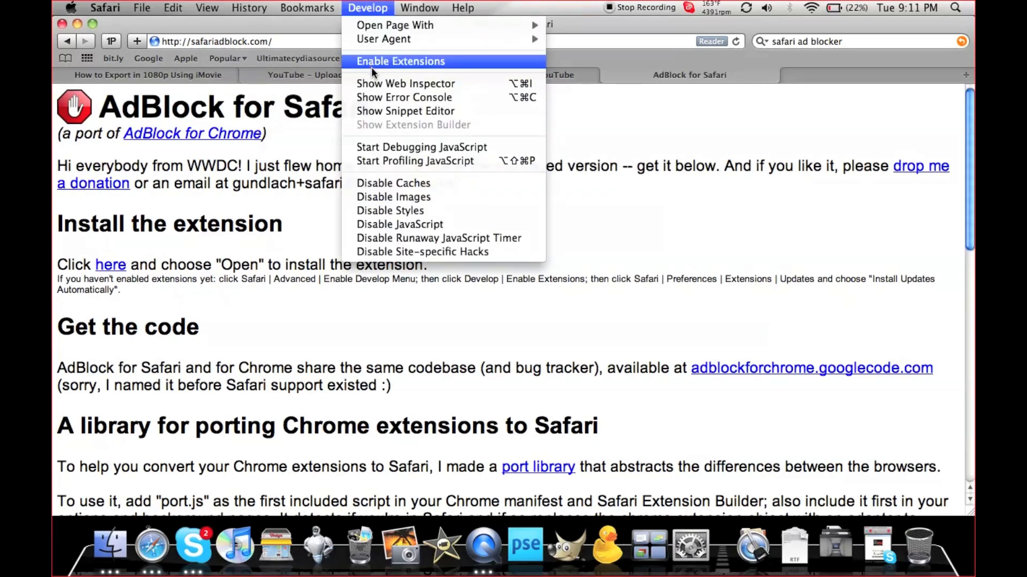
left_click(400, 61)
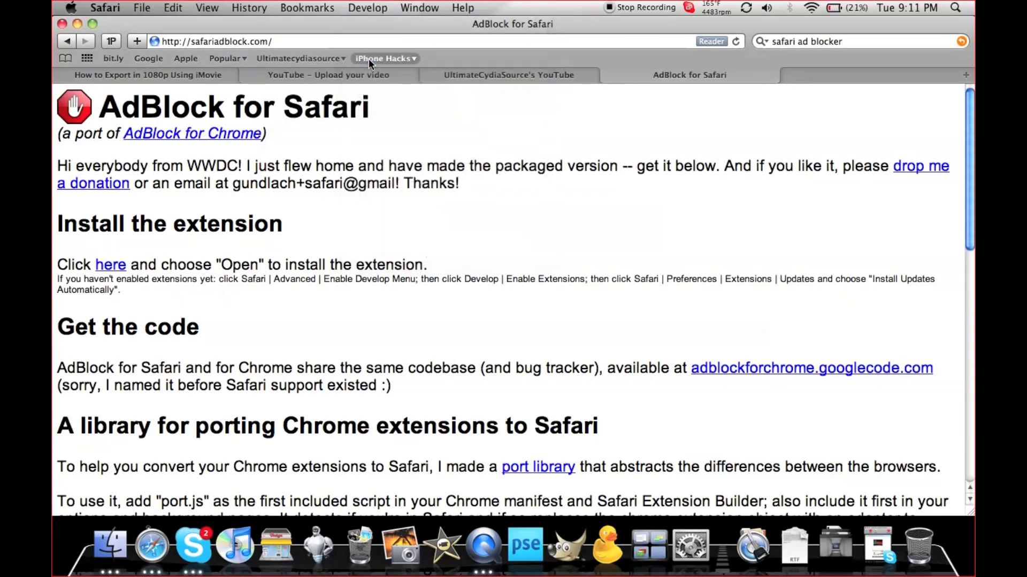
Download the AdBlock extension from safariadblock.com's 'here' link, checking the YouTube upload on the way
left_click(367, 7)
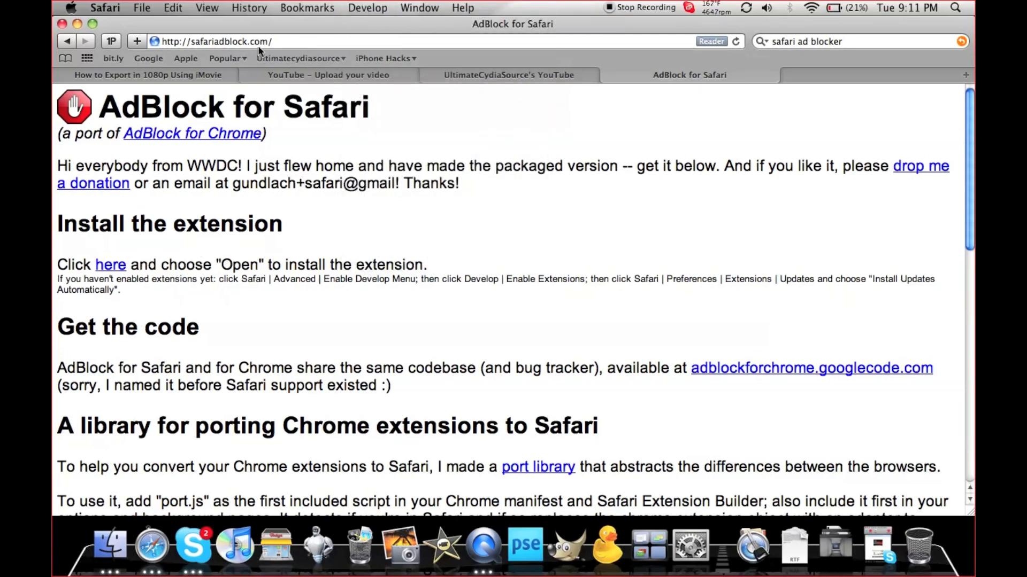
mouse_move(135, 271)
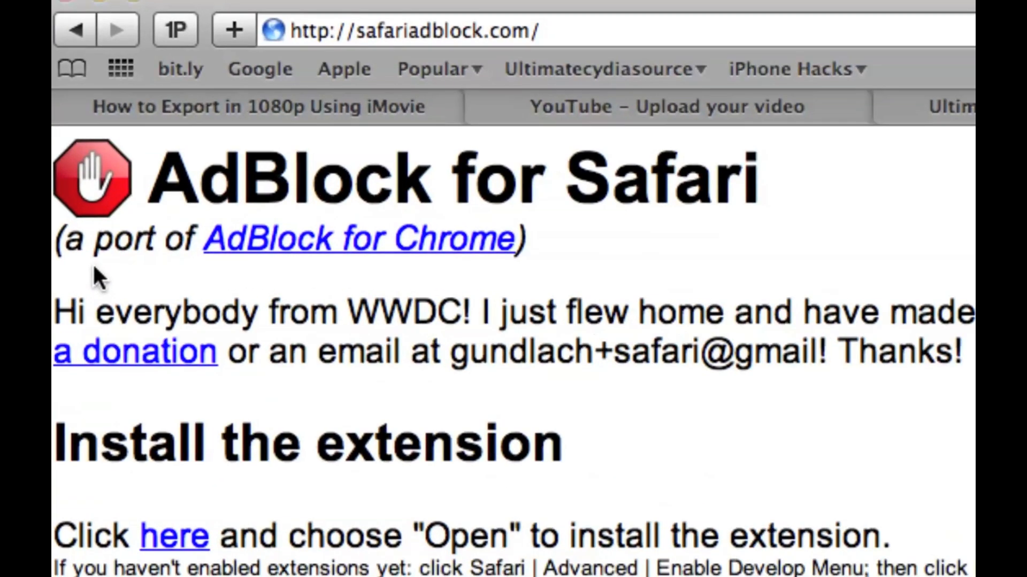
scroll("down", 3)
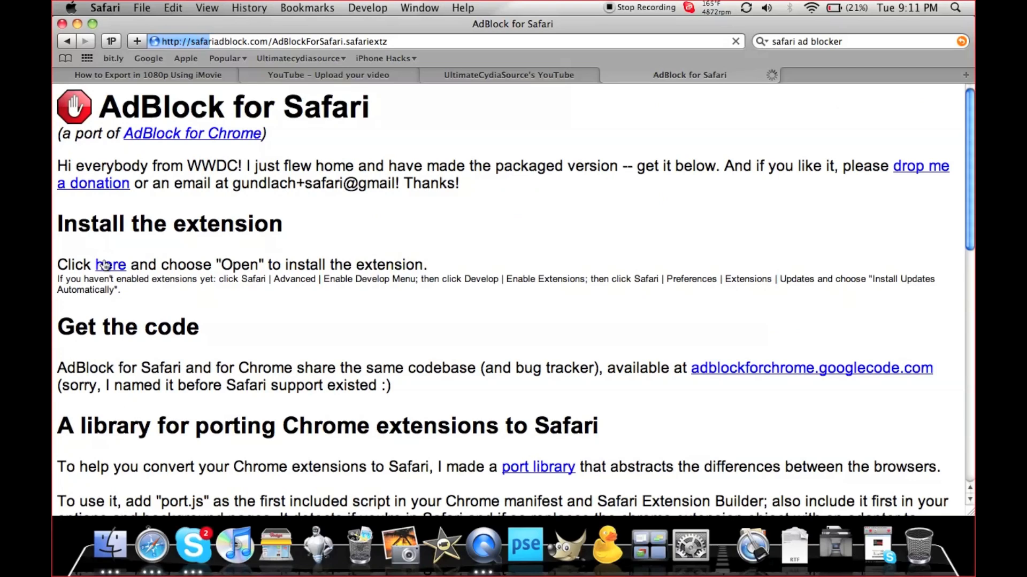
left_click(327, 75)
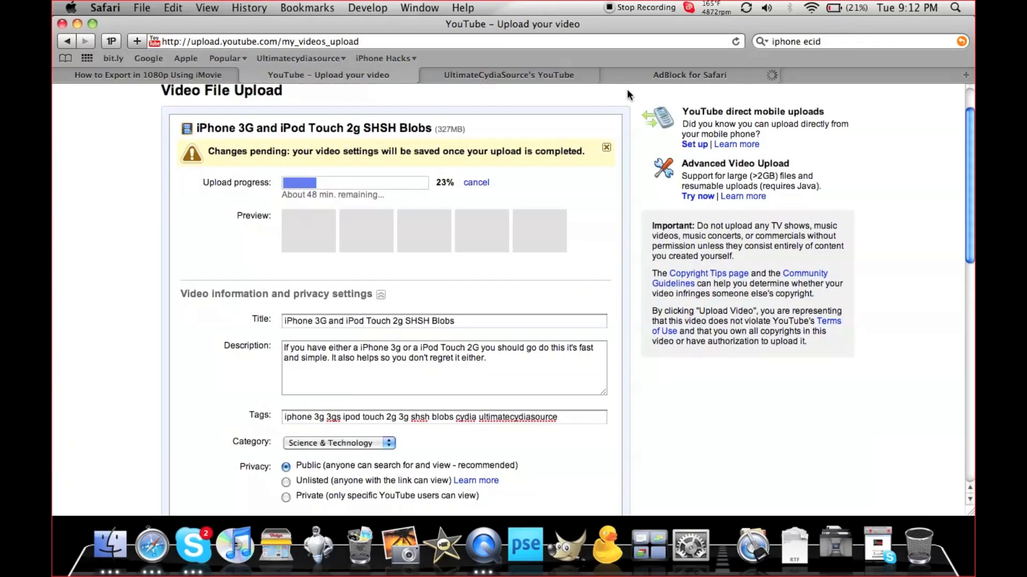
left_click(689, 75)
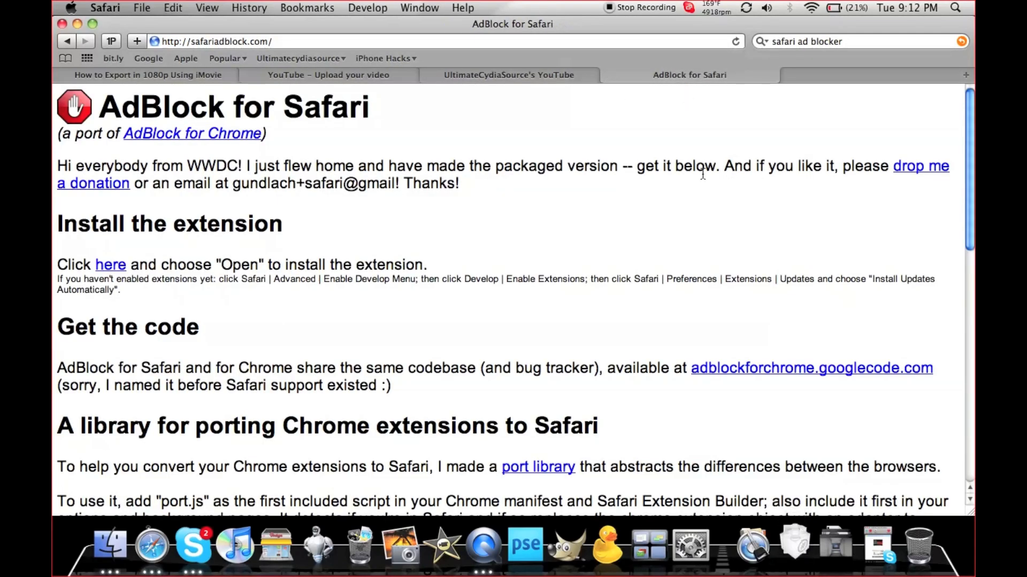
left_click(110, 265)
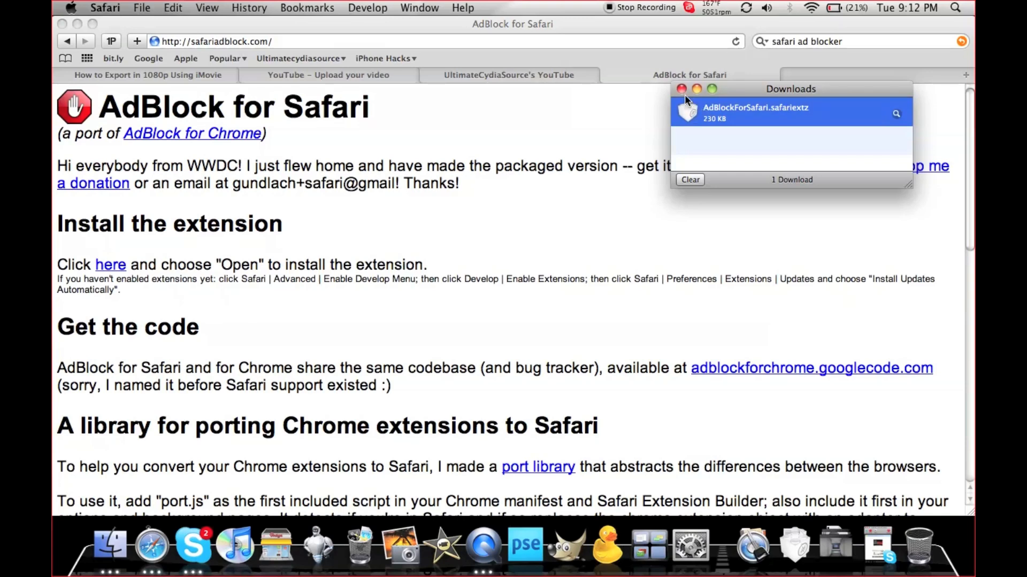
Install AdBlockForSafari.safariextz from the Downloads list
double_click(755, 111)
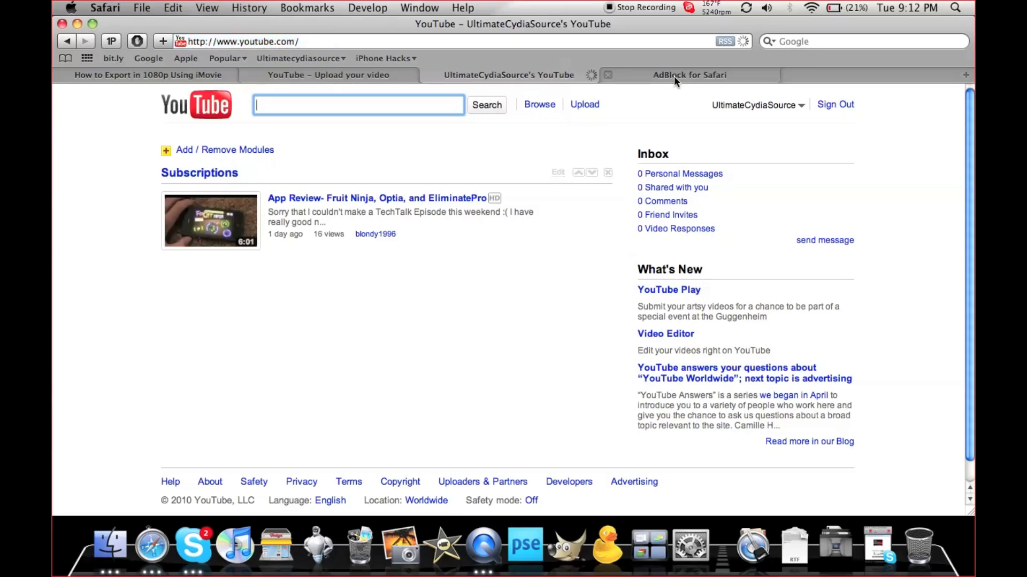
Visit ultimatecydiasource.webs.com in a new tab, look it over, and return to the AdBlock page
left_click(688, 75)
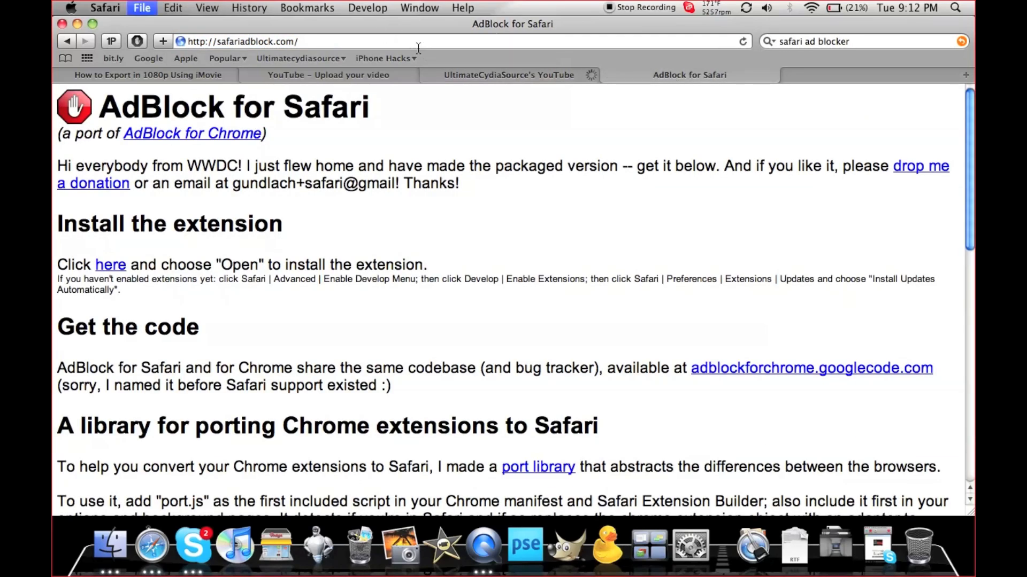
left_click(965, 75)
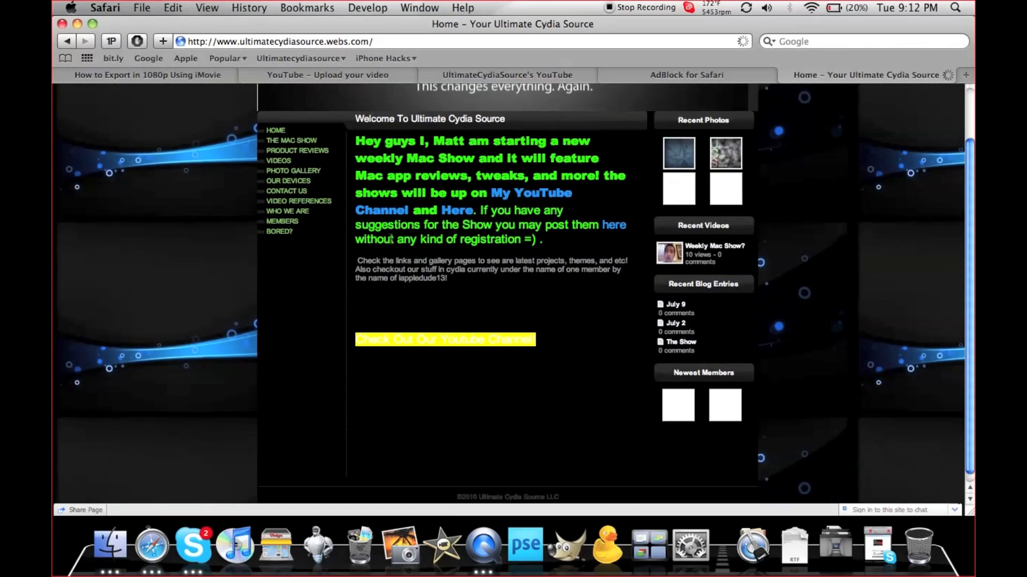
scroll("down", 3)
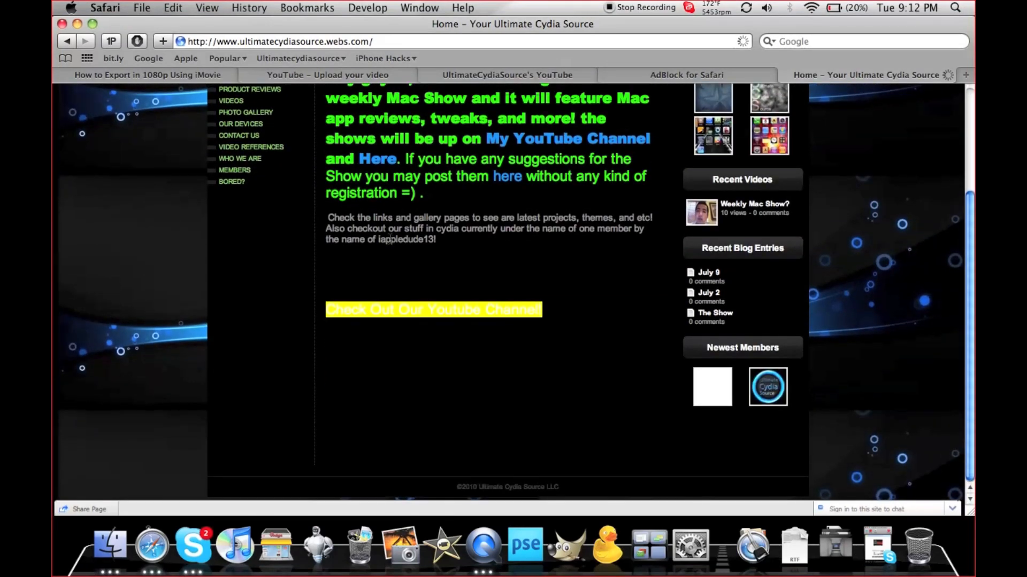
scroll("up", 3)
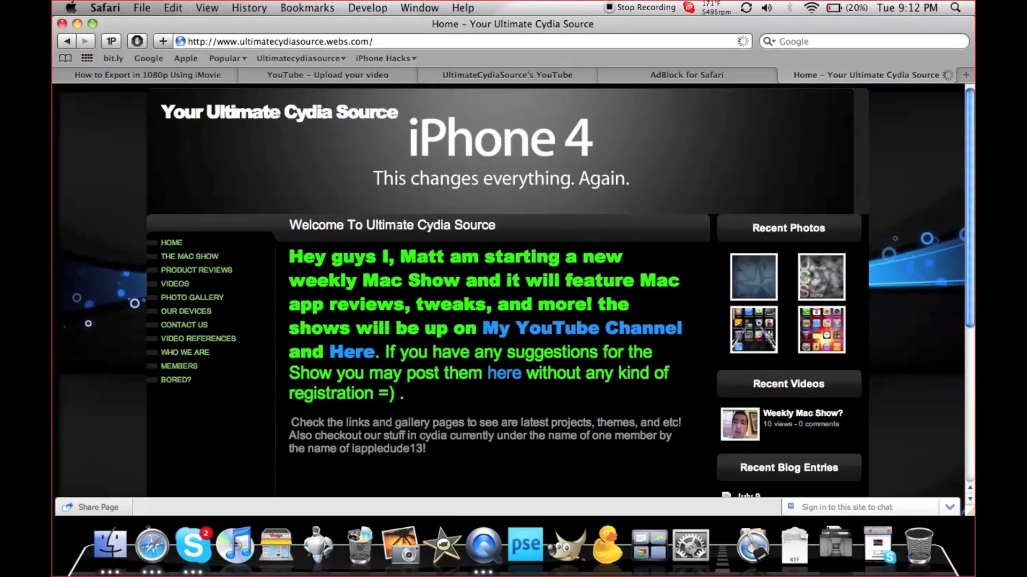
scroll("down", 3)
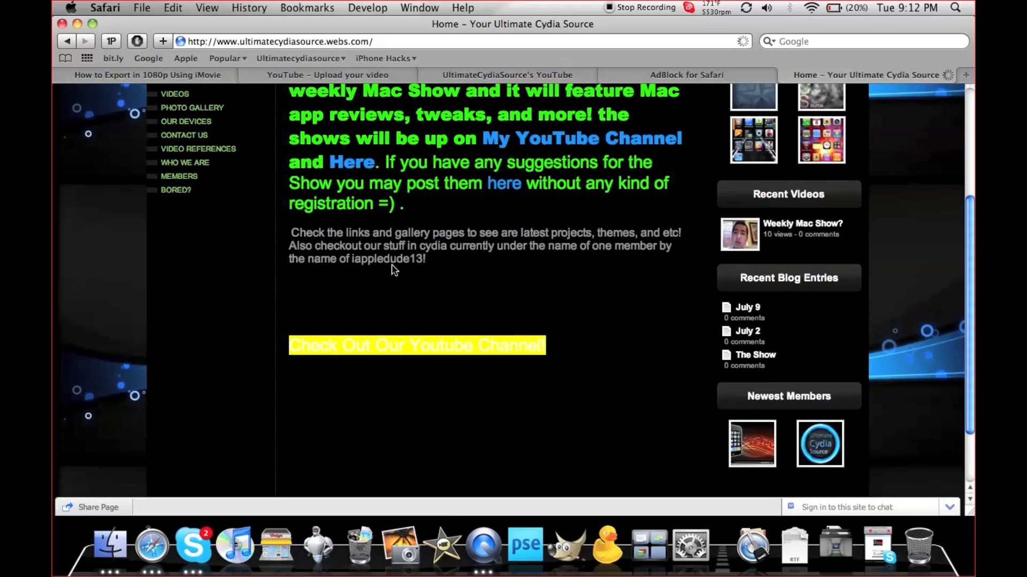
scroll("up", 3)
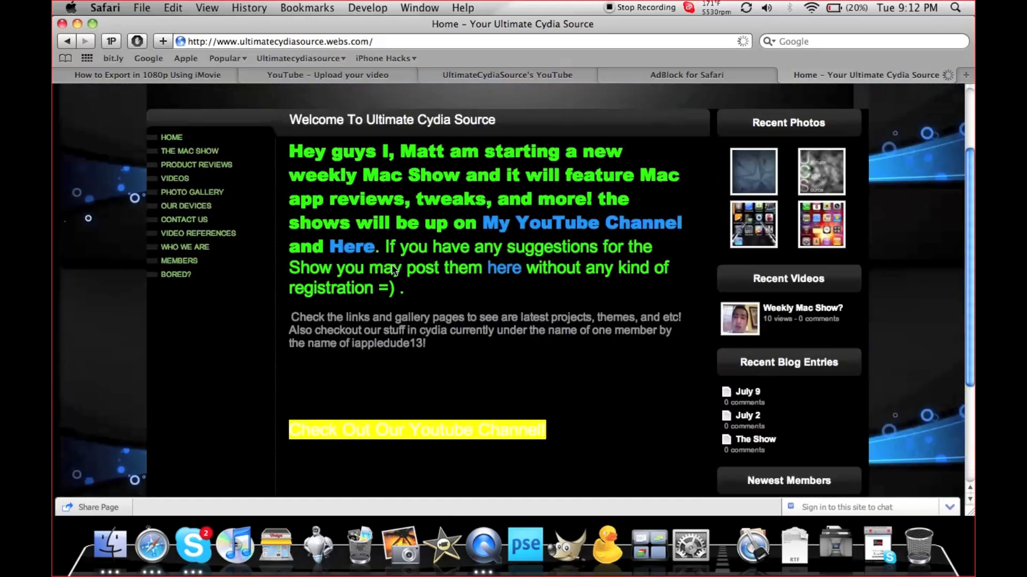
scroll("up", 3)
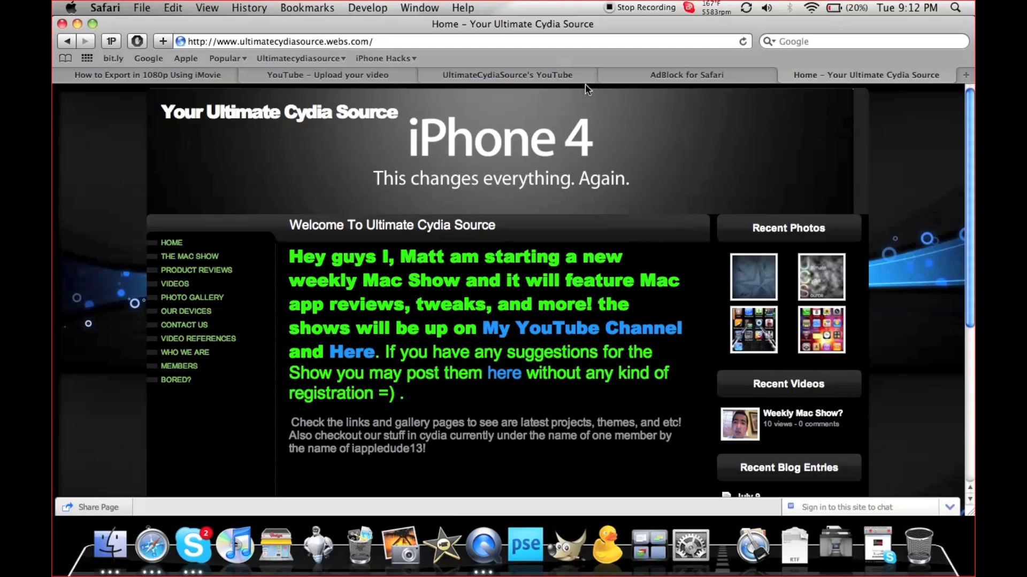
mouse_move(649, 61)
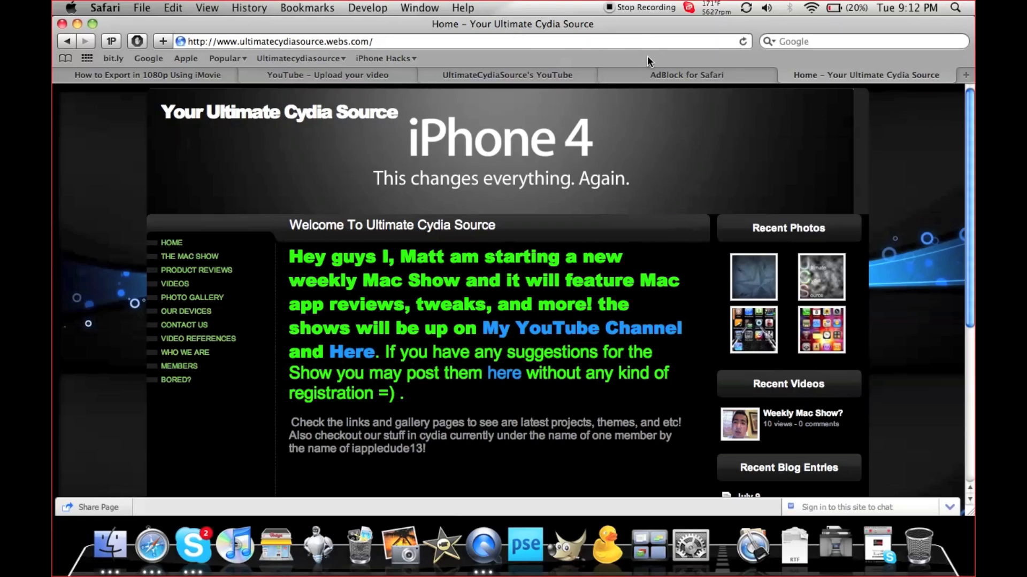
left_click(687, 75)
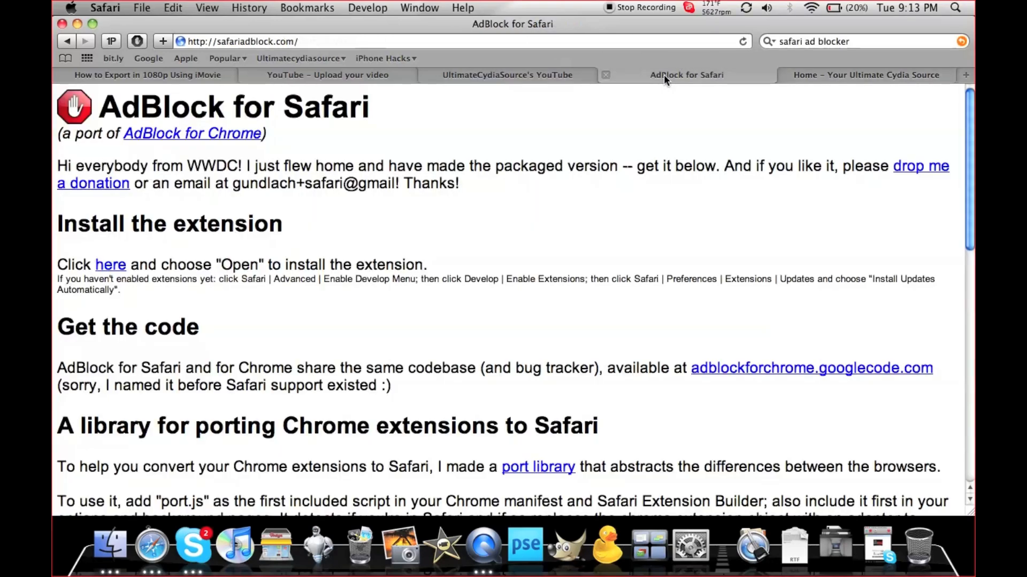
Recheck the webs.com site for ads, then switch to the YouTube home page
left_click(864, 75)
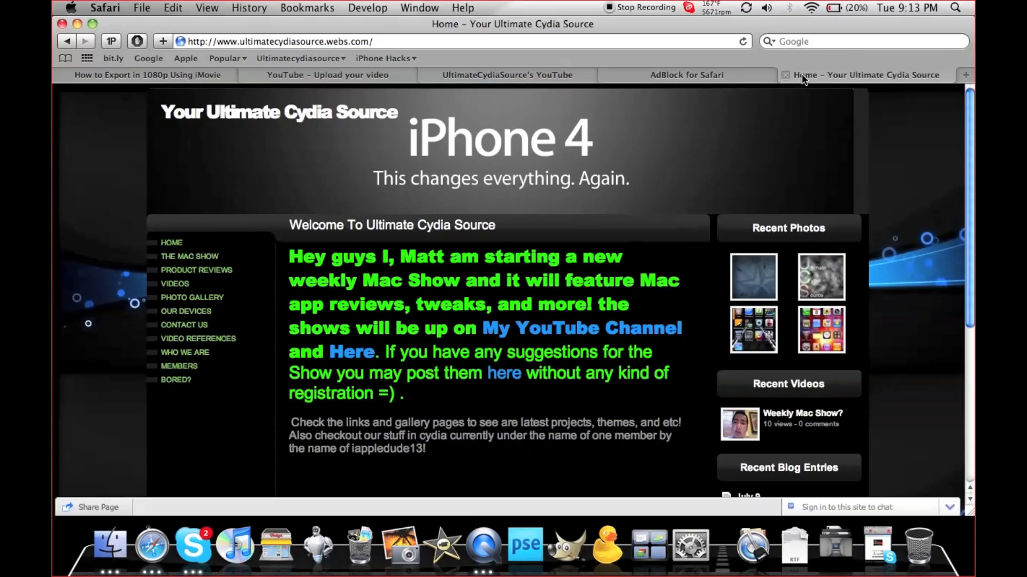
scroll("down", 3)
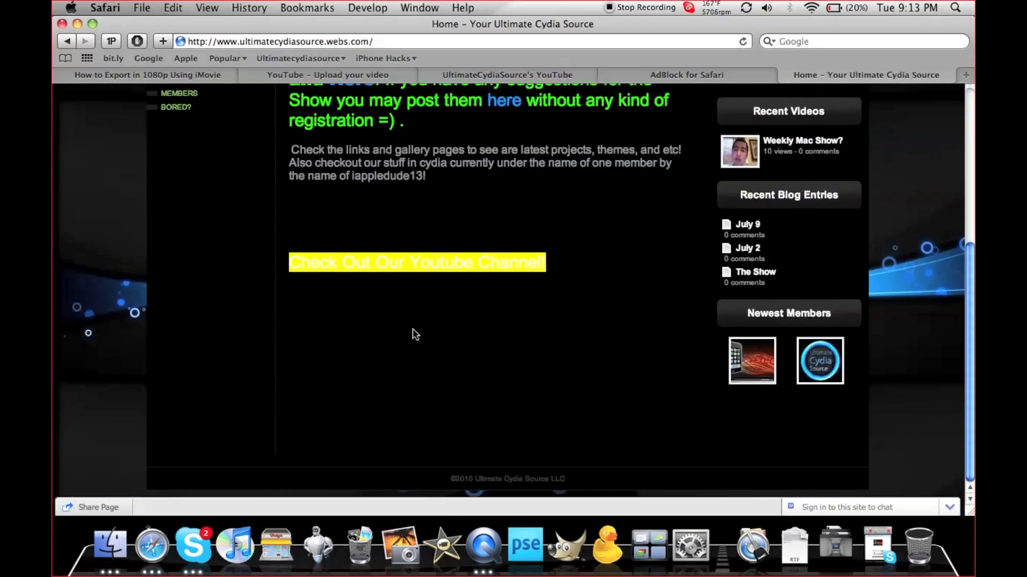
mouse_move(262, 231)
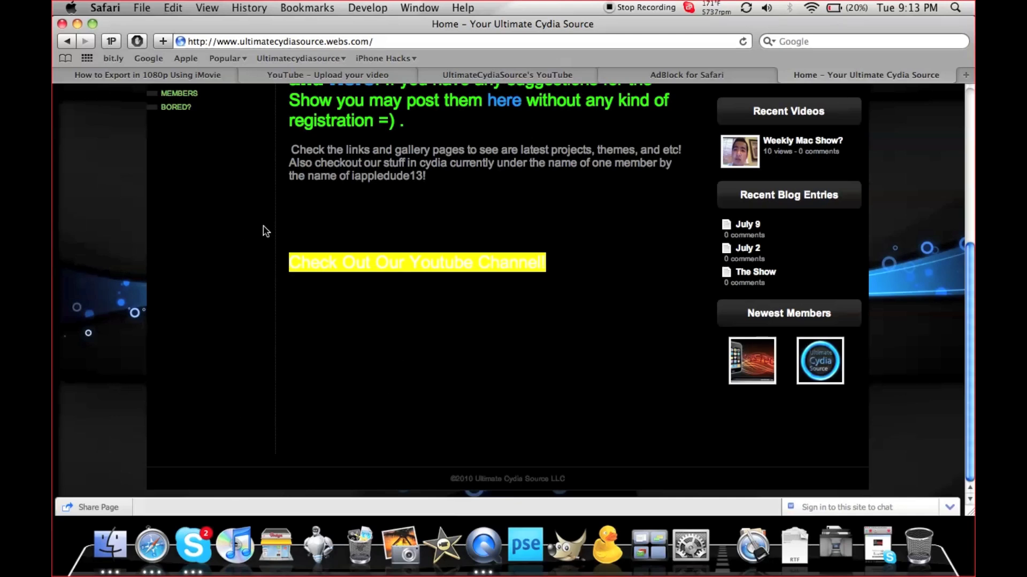
mouse_move(247, 269)
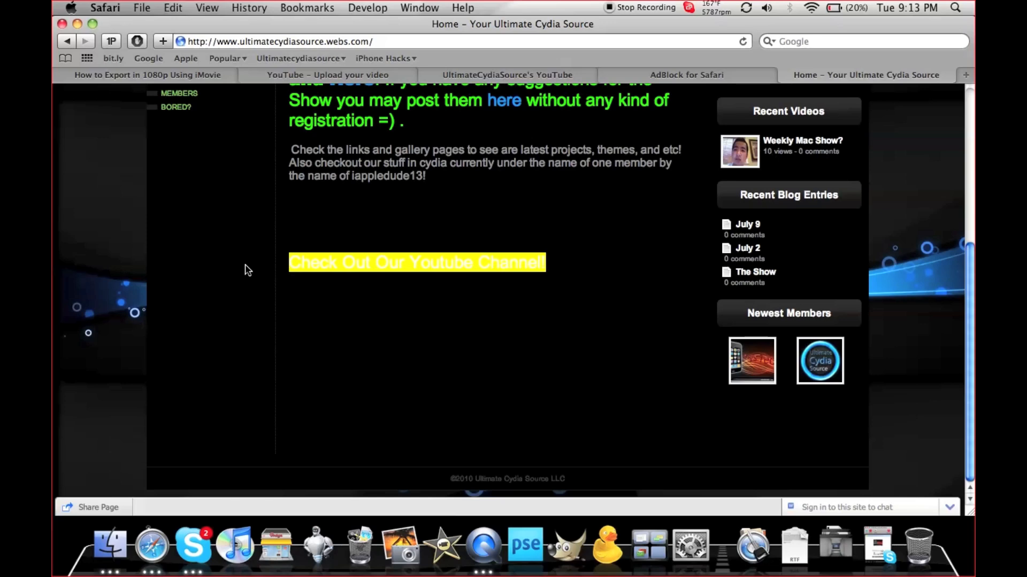
left_click(507, 74)
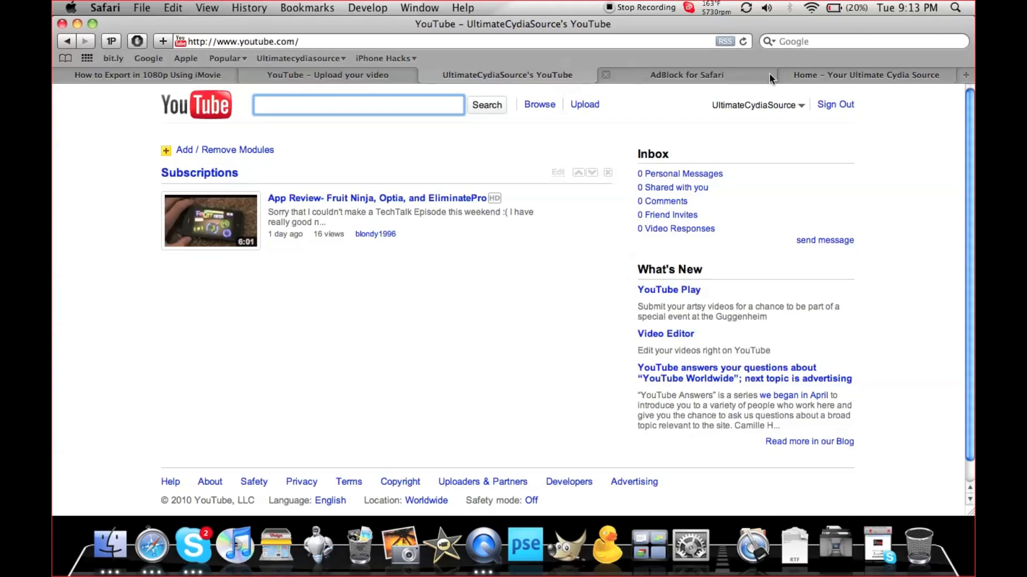
Go to My Channel from the account menu and scroll through the UltimateCydiaSource channel page
left_click(756, 105)
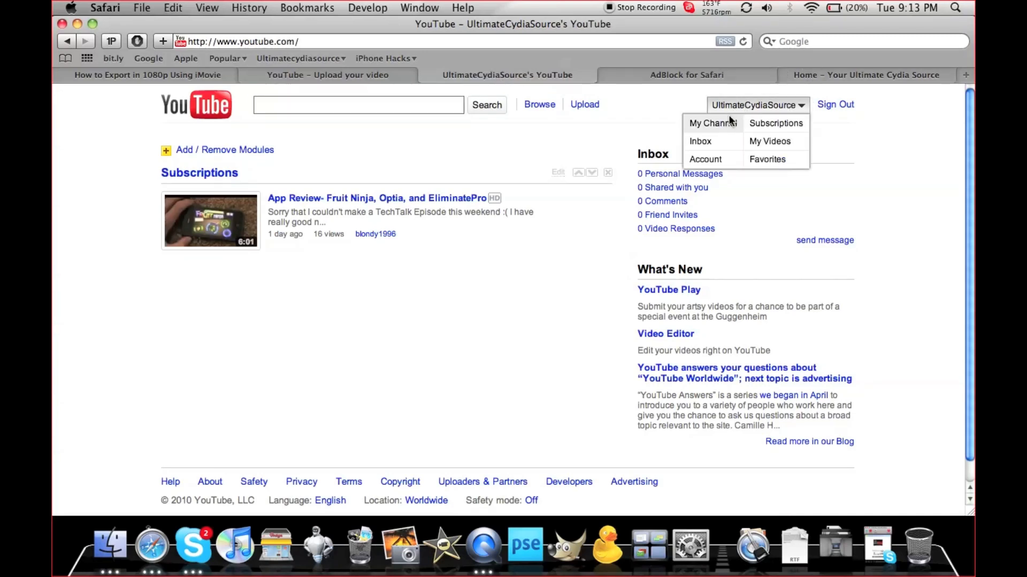
left_click(713, 123)
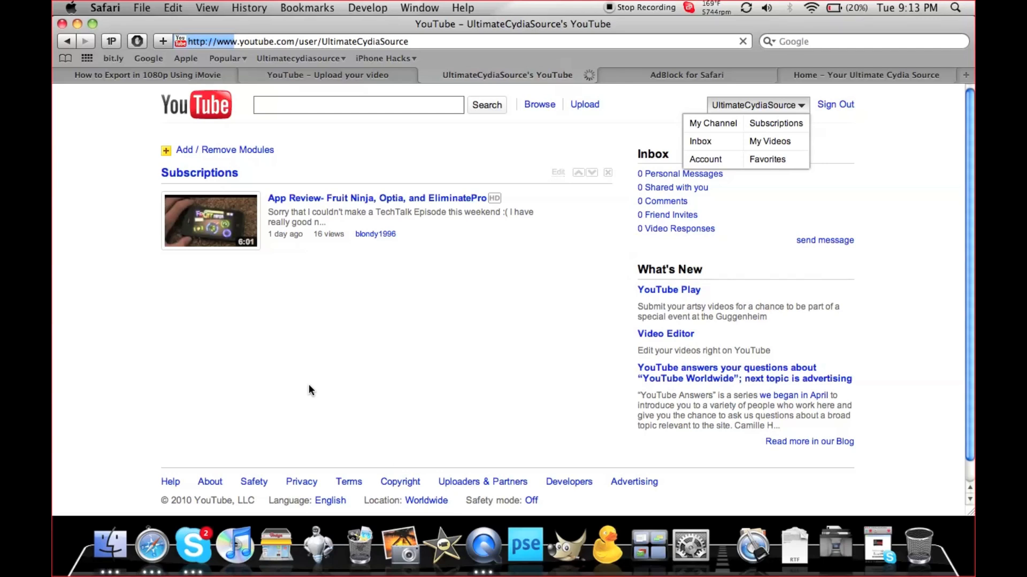
left_click(712, 123)
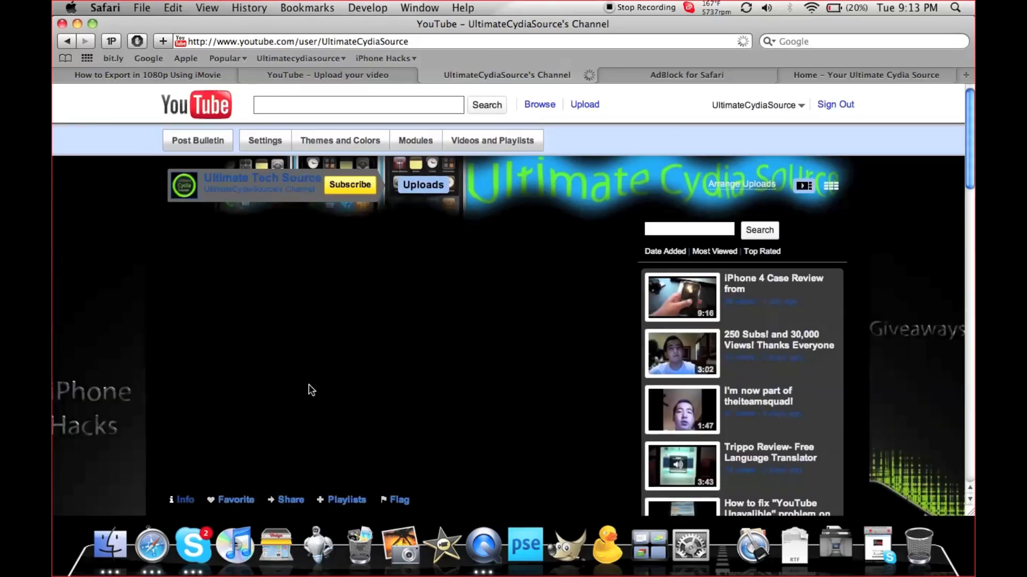
scroll("down", 3)
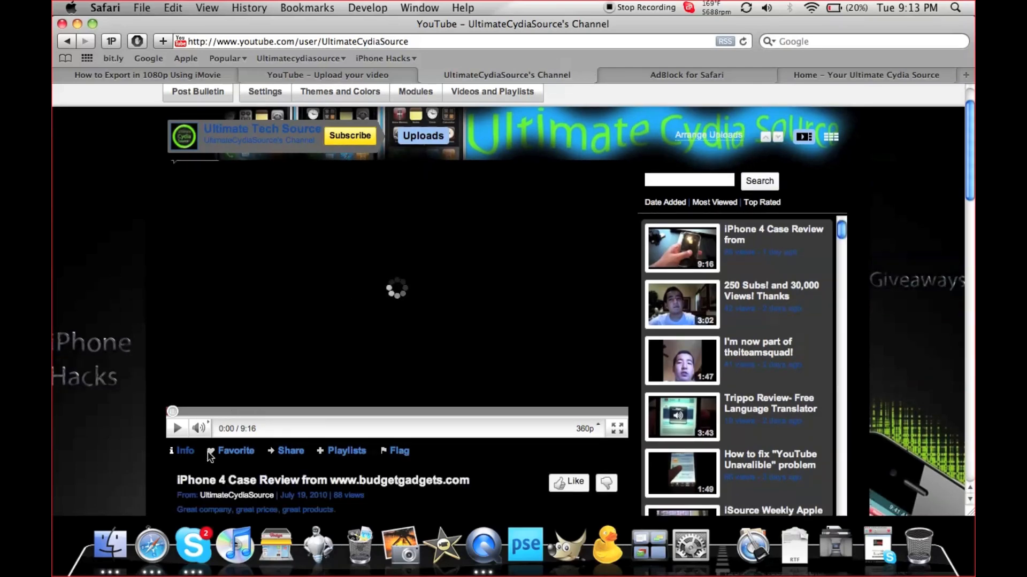
scroll("down", 3)
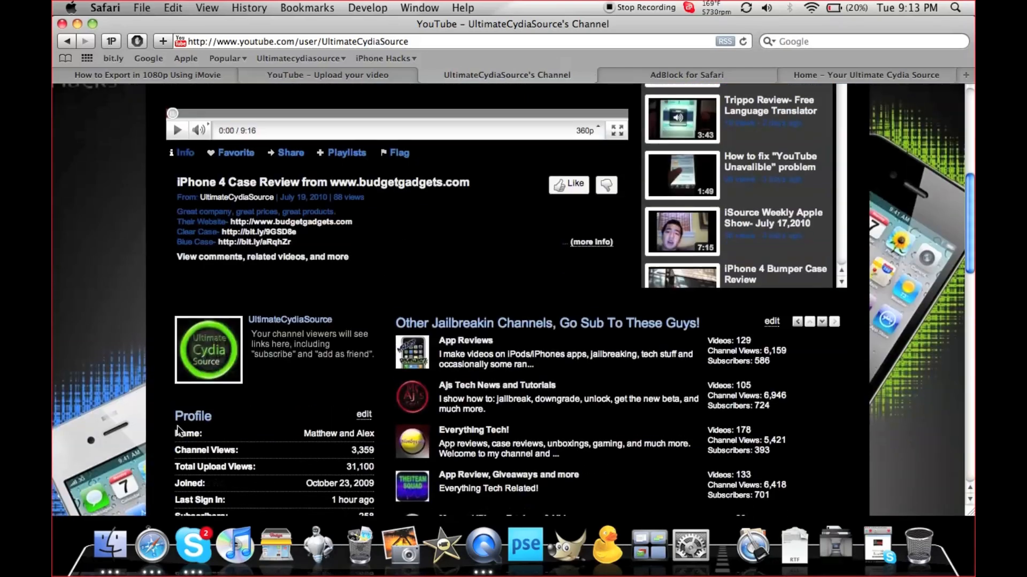
scroll("down", 3)
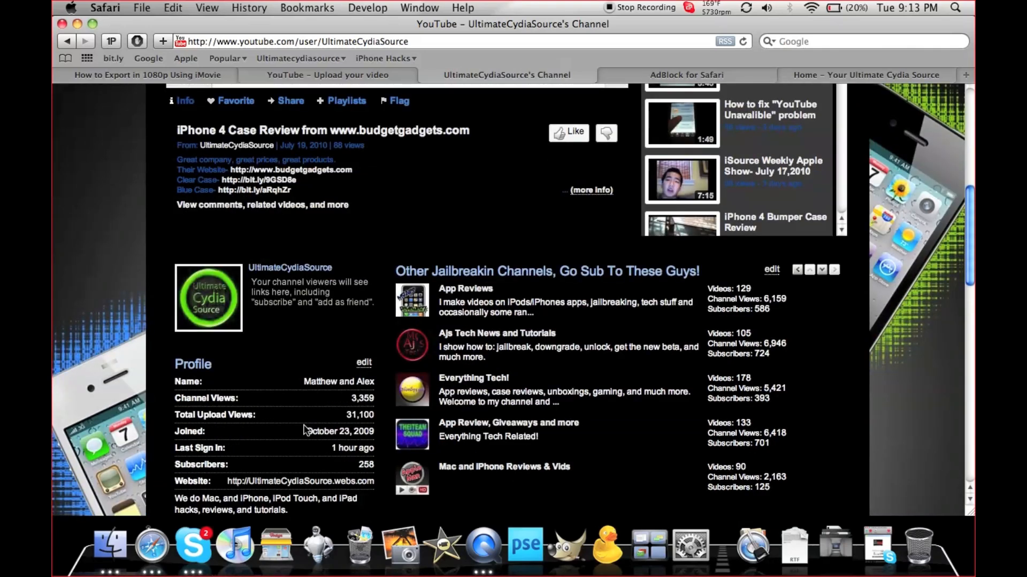
scroll("up", 3)
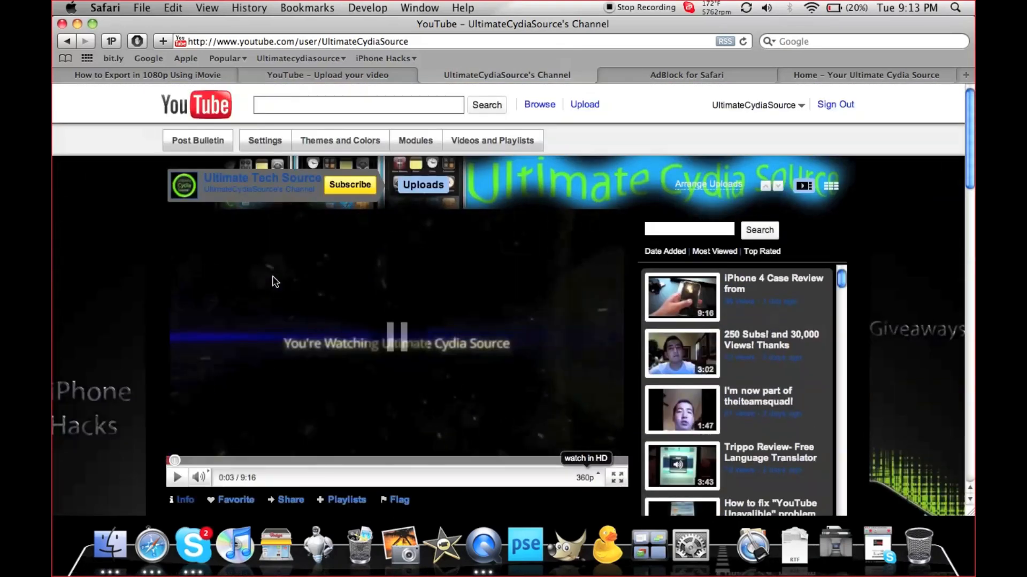